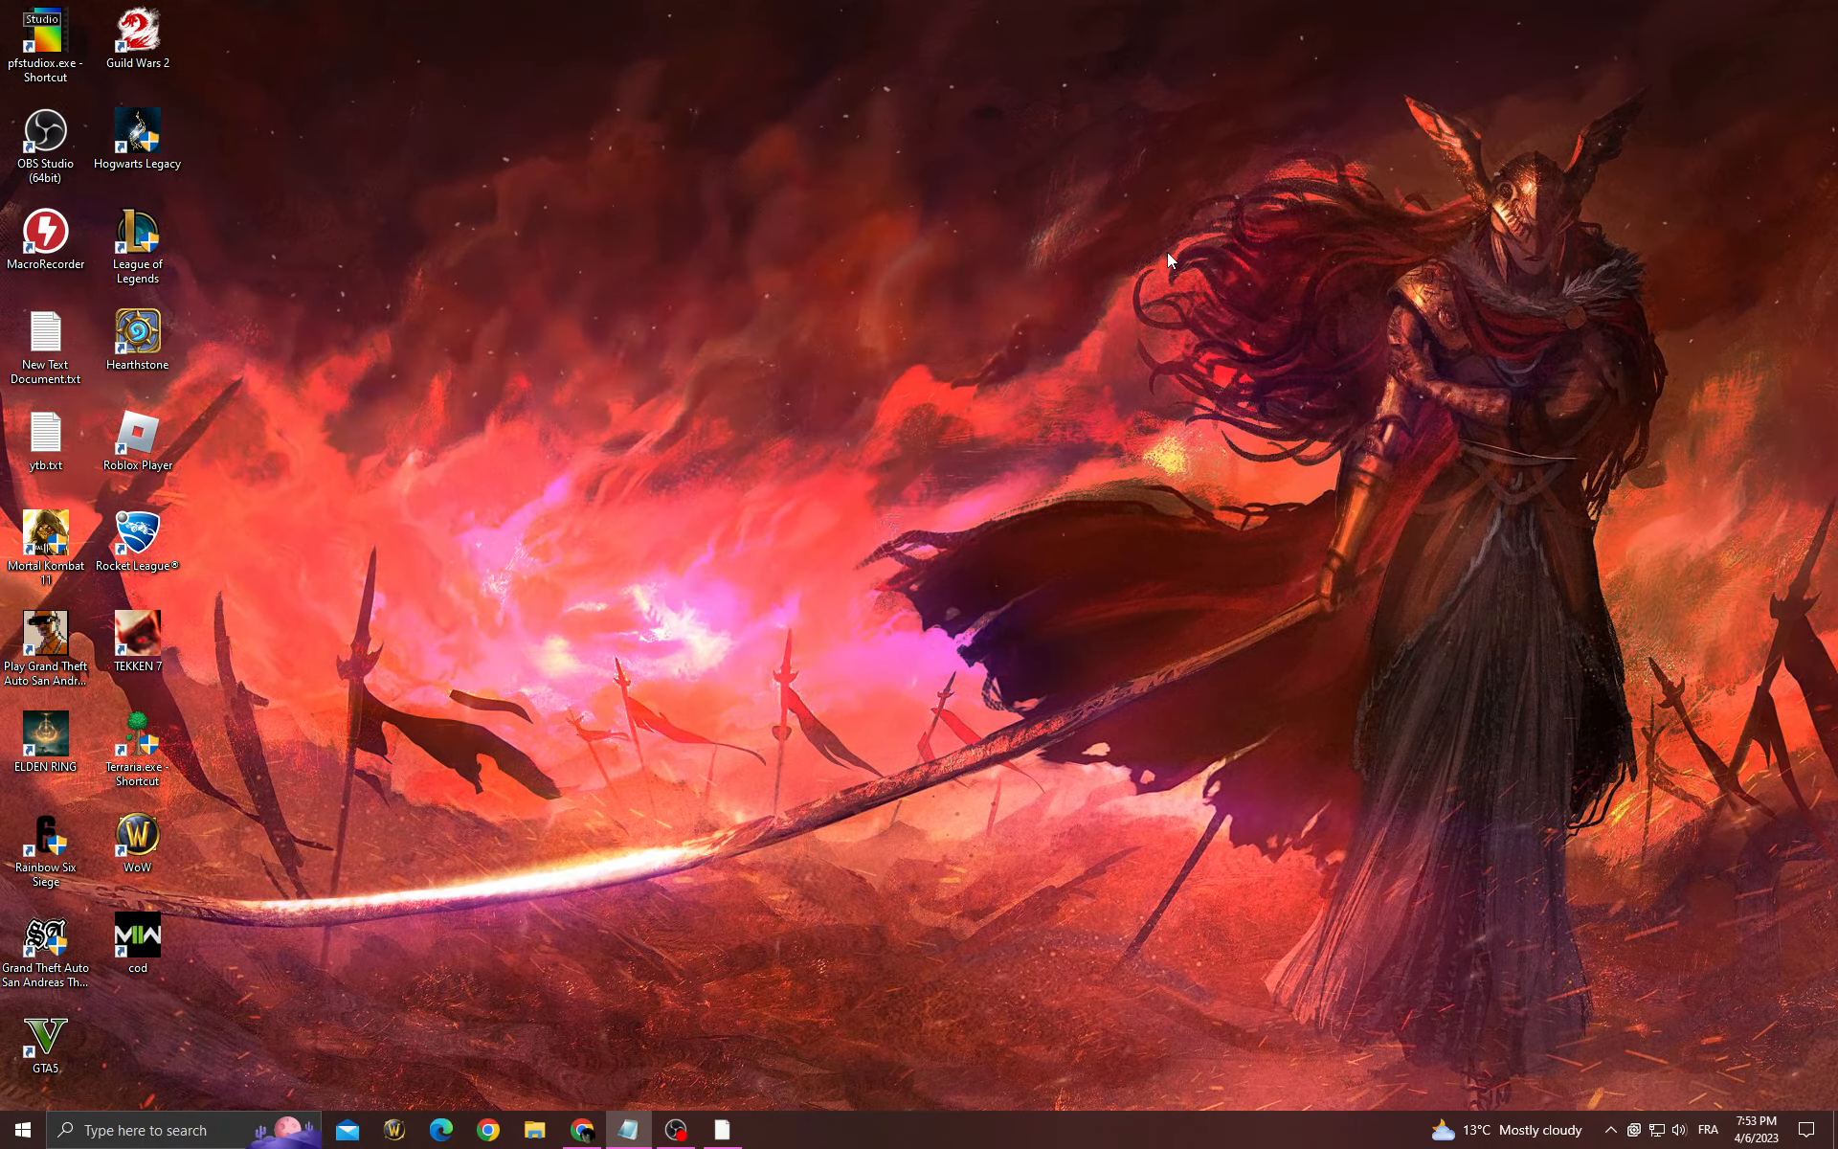
pyautogui.moveTo(1205, 106)
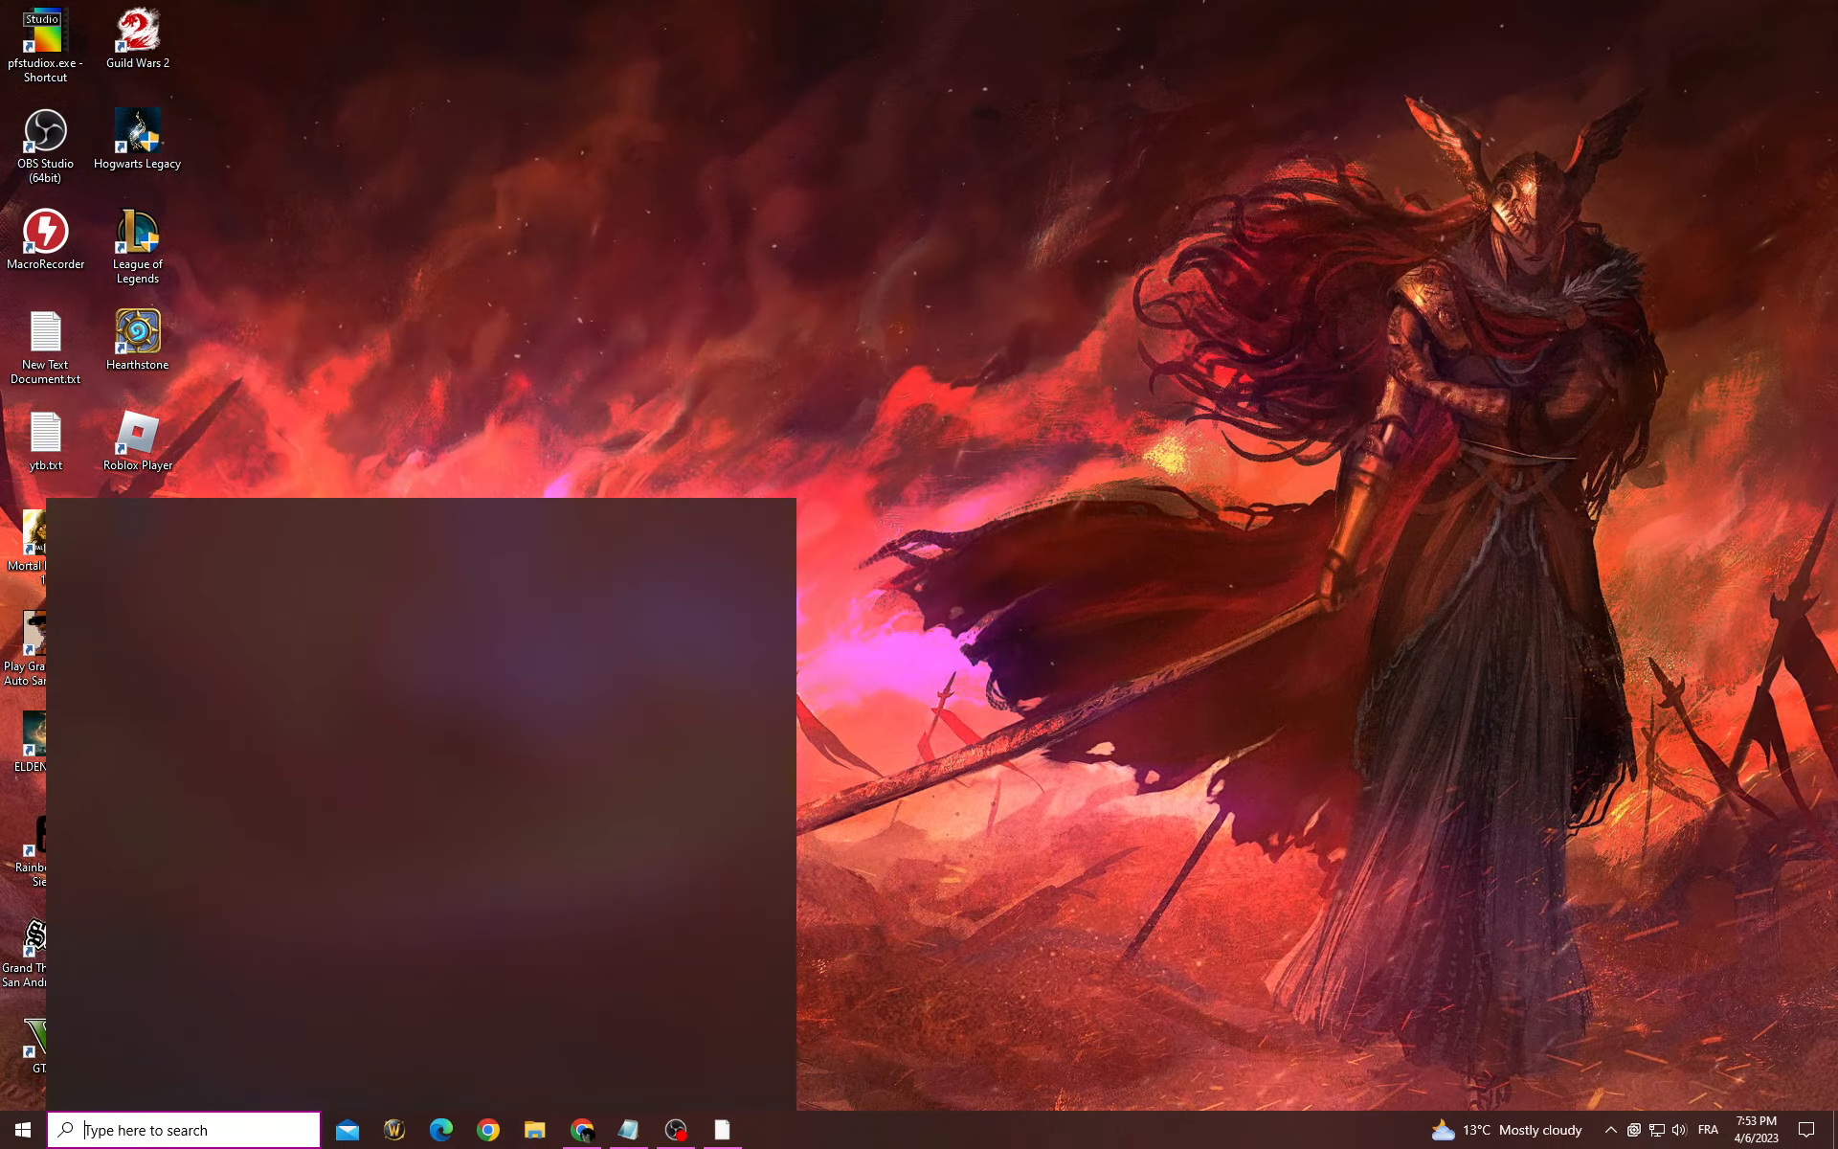
# Step: Search for graphics settings and switch hardware-accelerated GPU scheduling on
pyautogui.write('graphics settings')
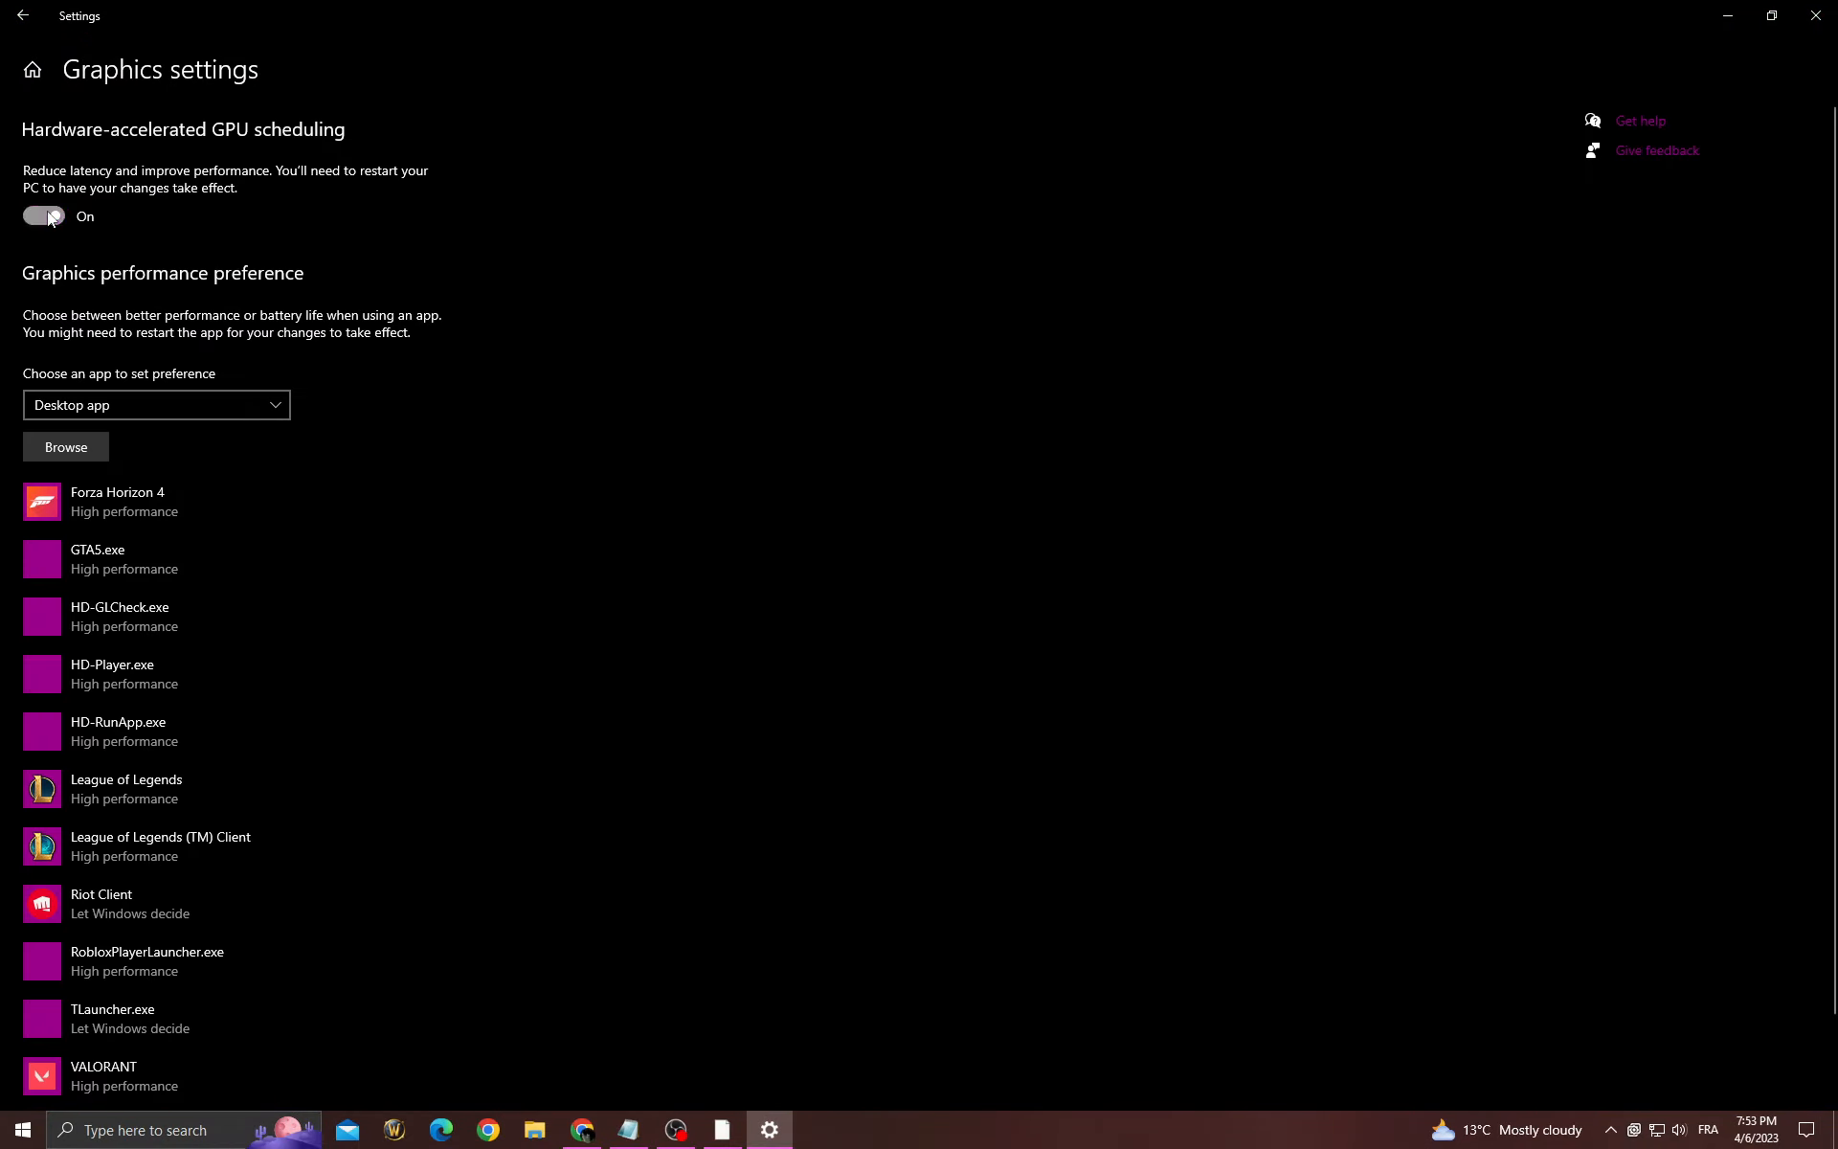
pyautogui.click(43, 216)
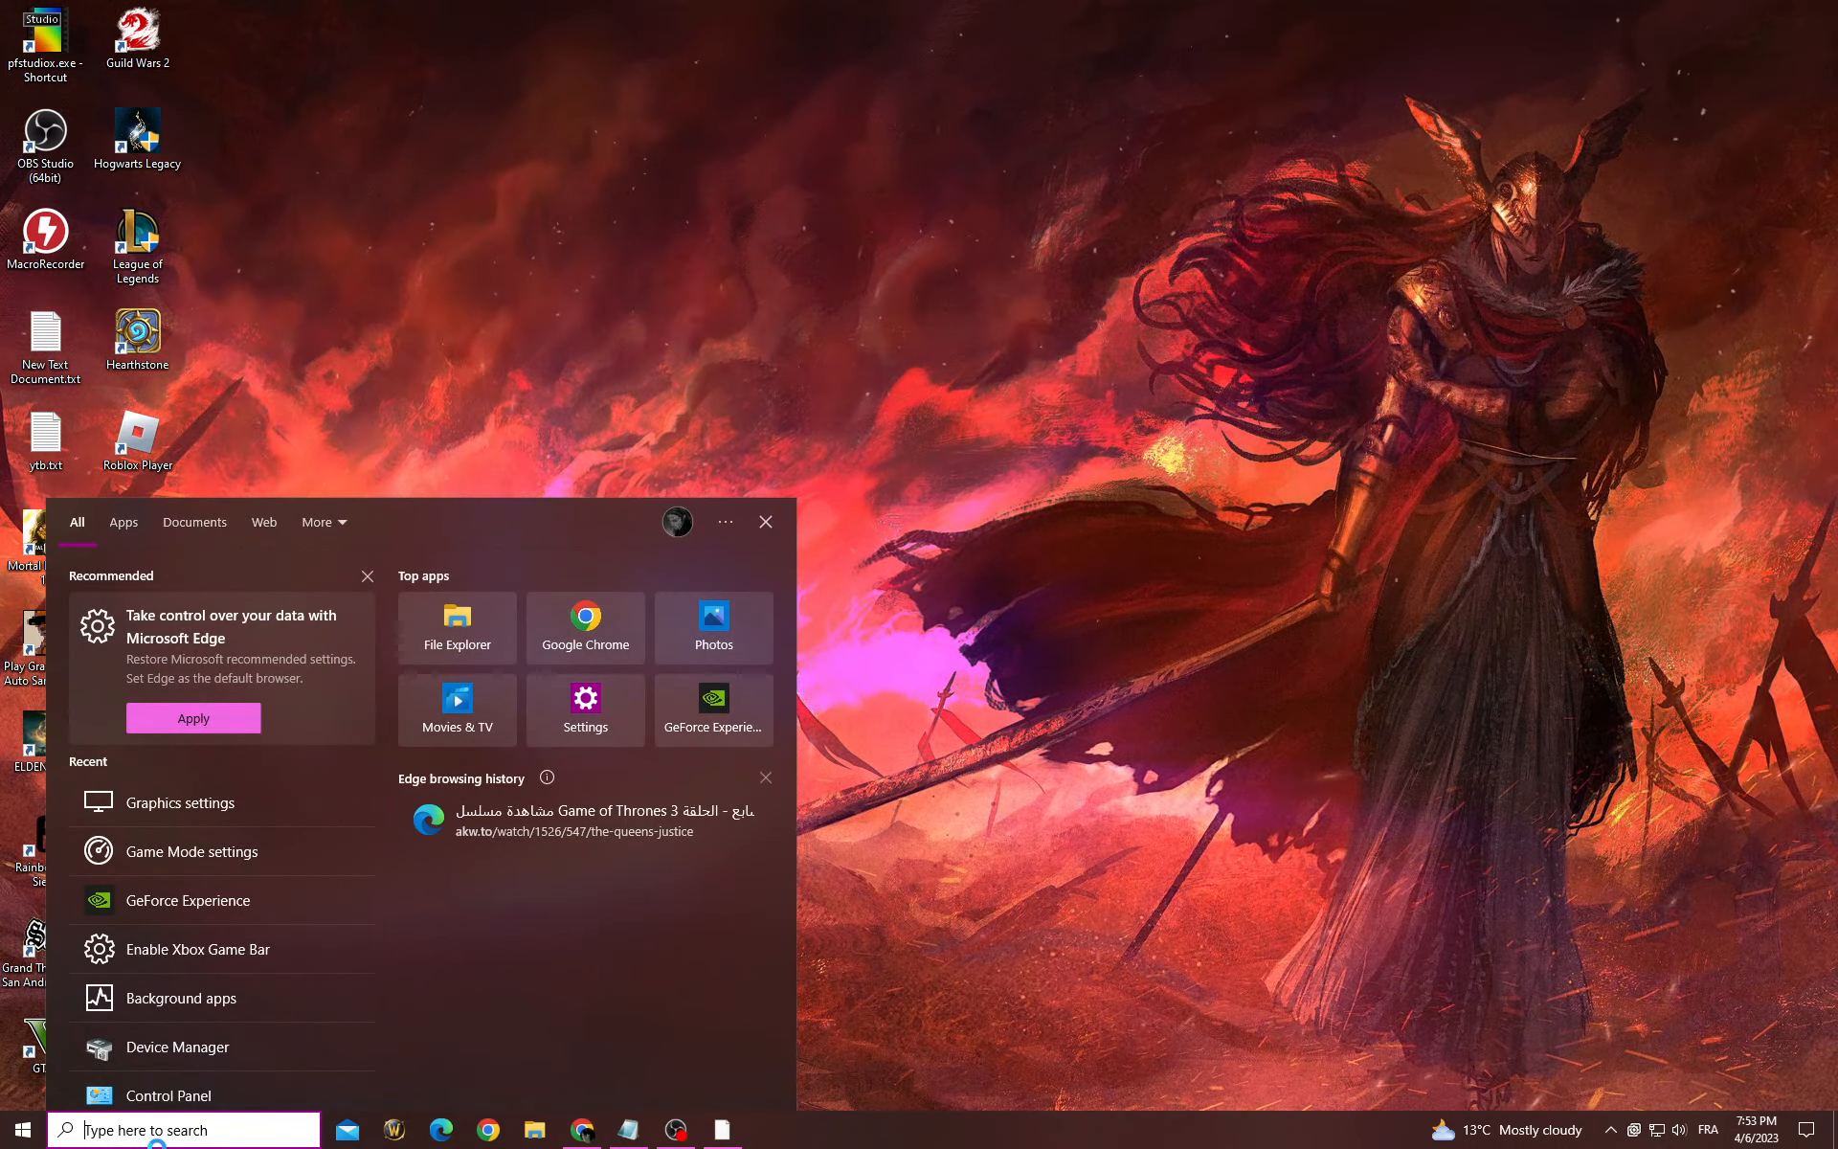
# Step: Search for Windows Update and run Check for updates
pyautogui.write('windo')
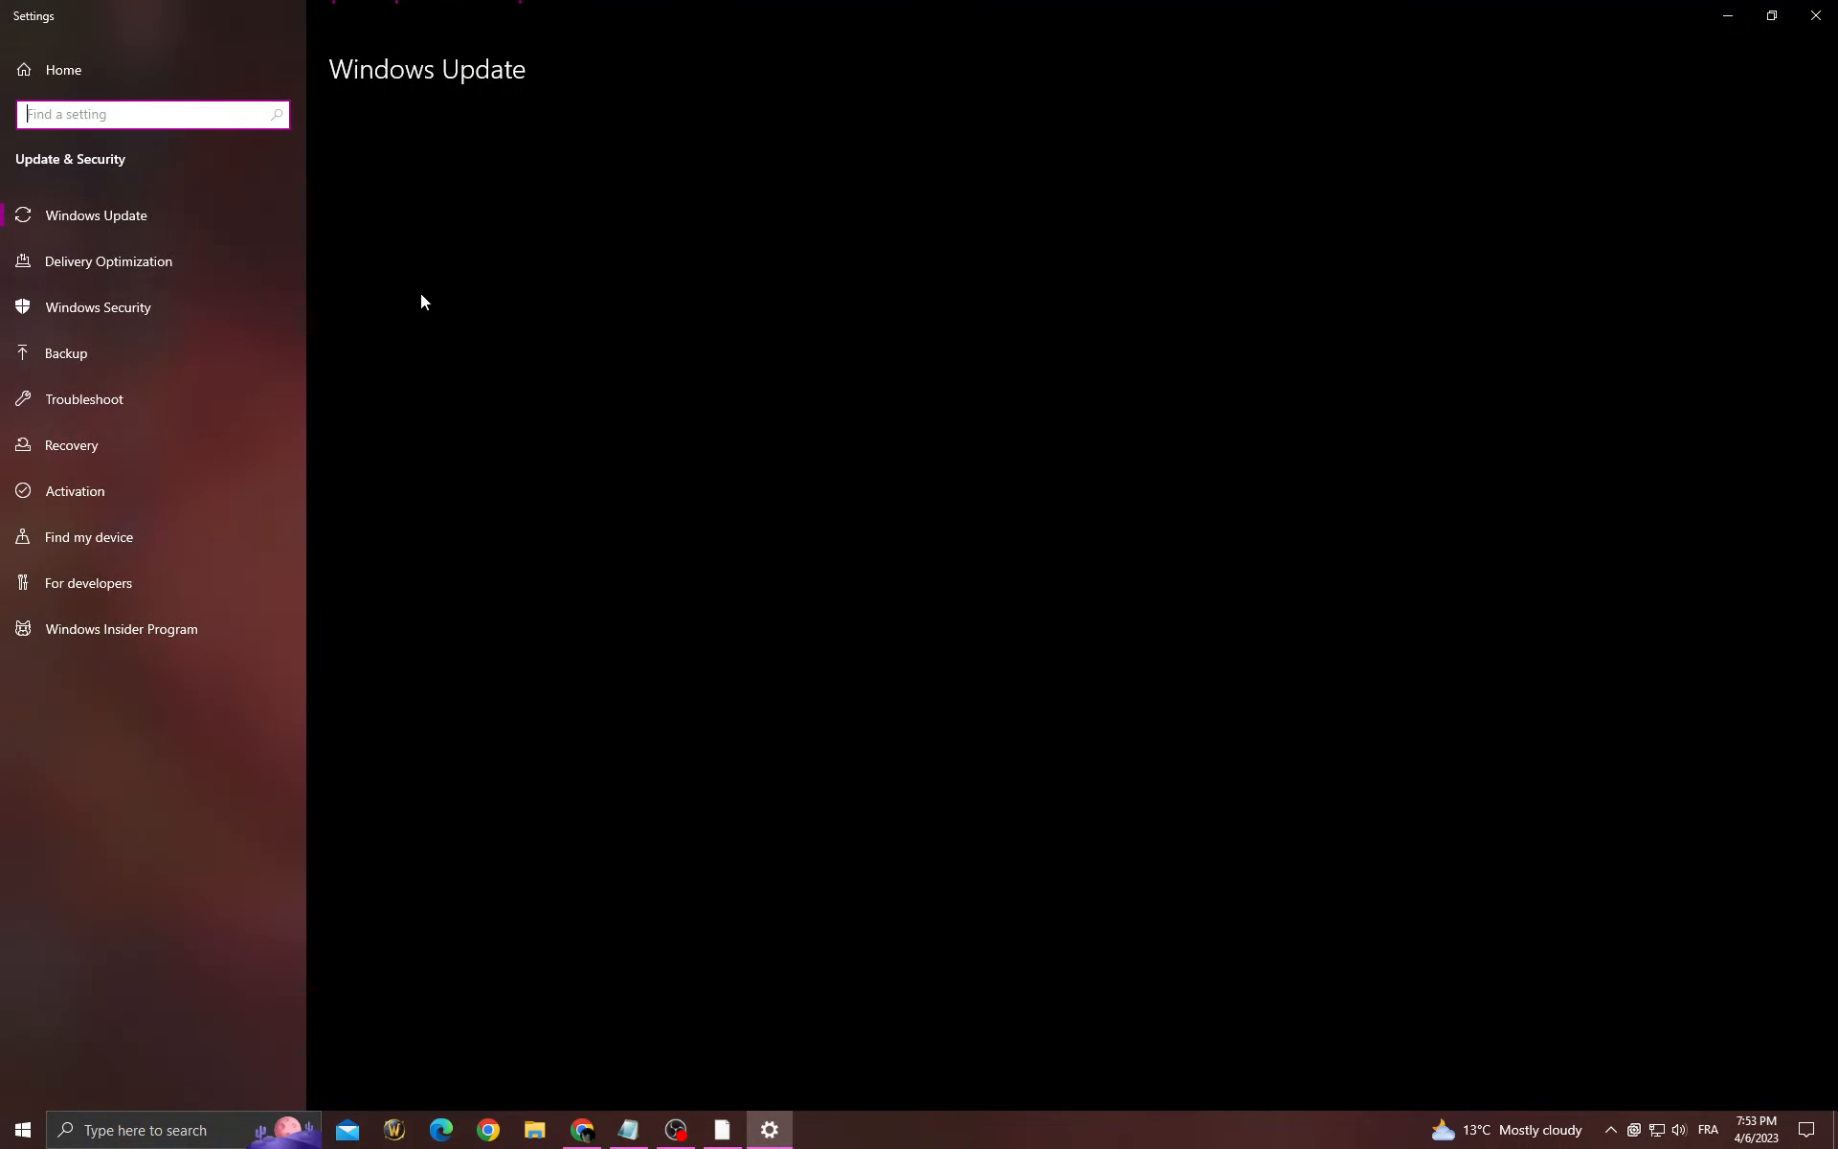
pyautogui.click(94, 215)
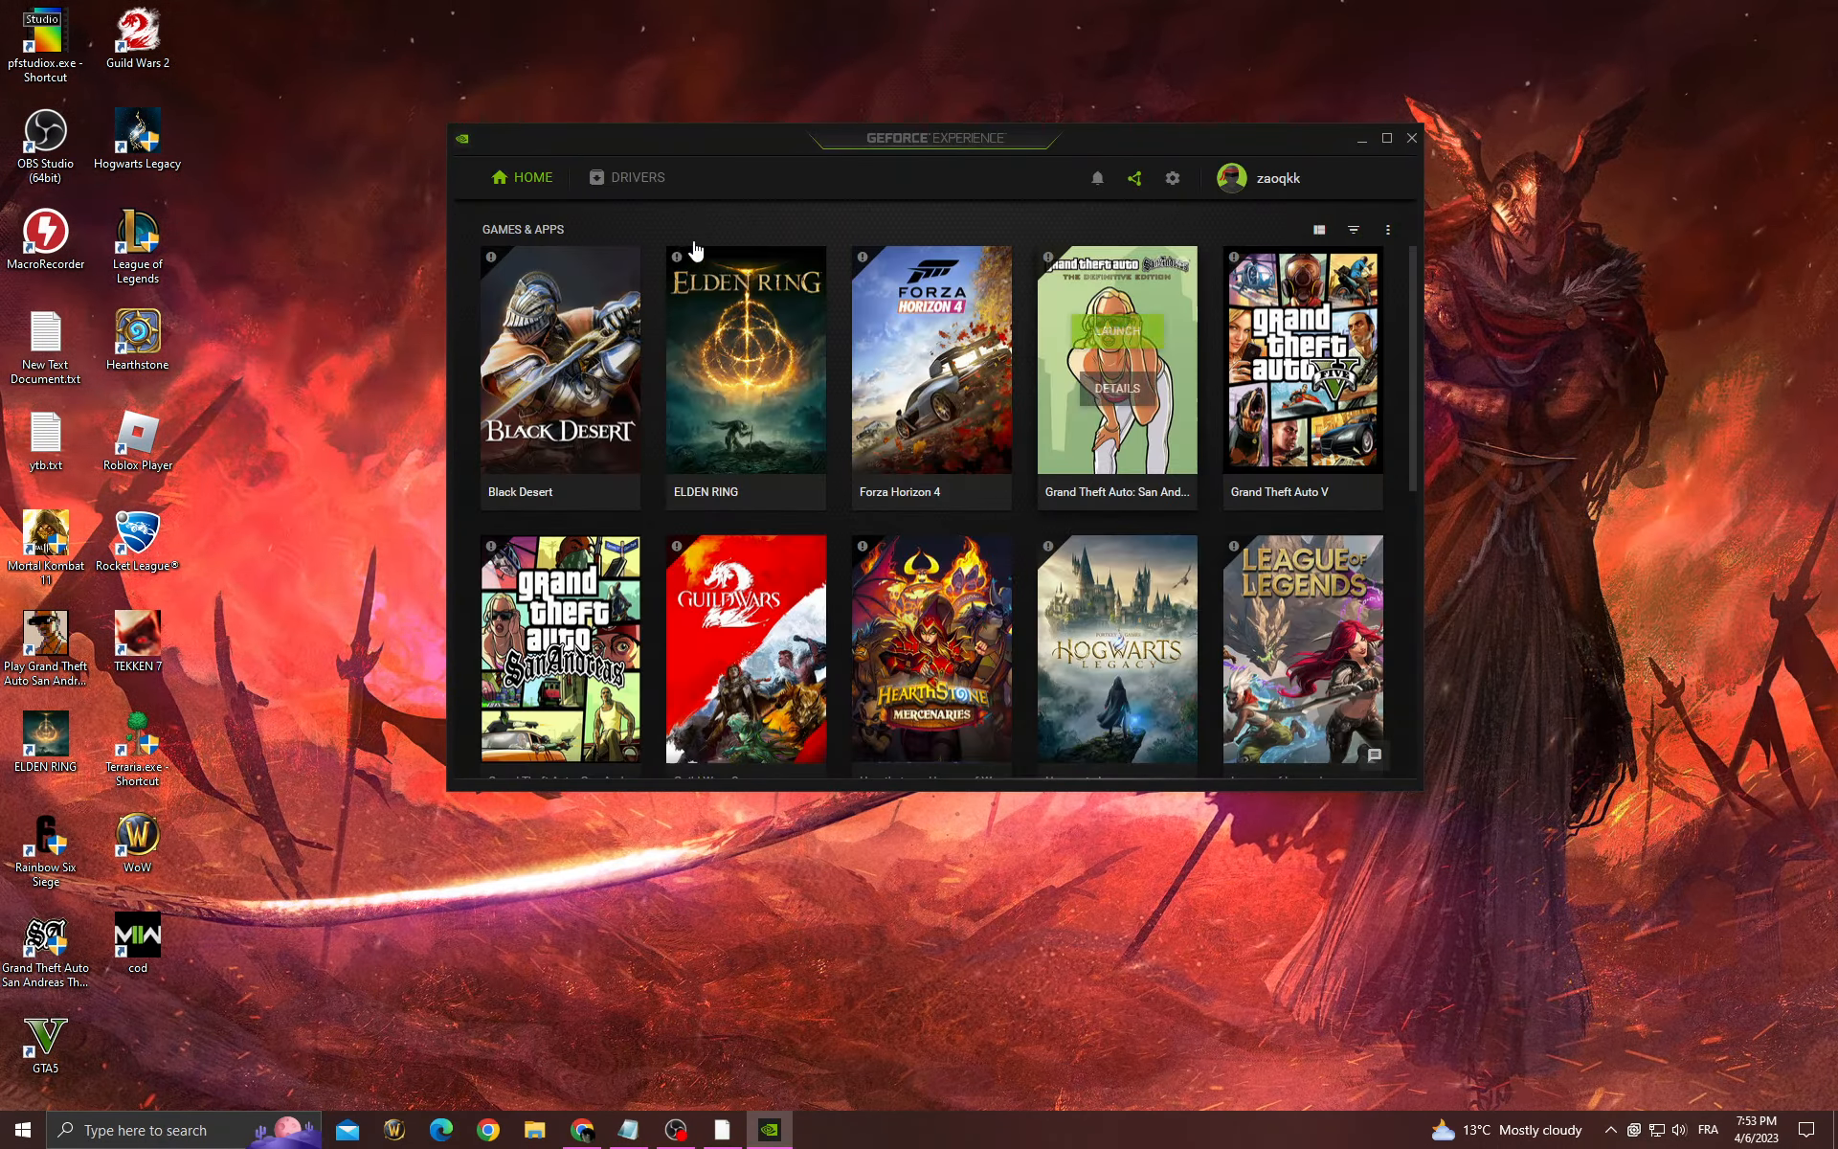
# Step: Check for GeForce driver updates and dismiss the notice that Game Ready Driver 531.41 is latest
pyautogui.click(637, 177)
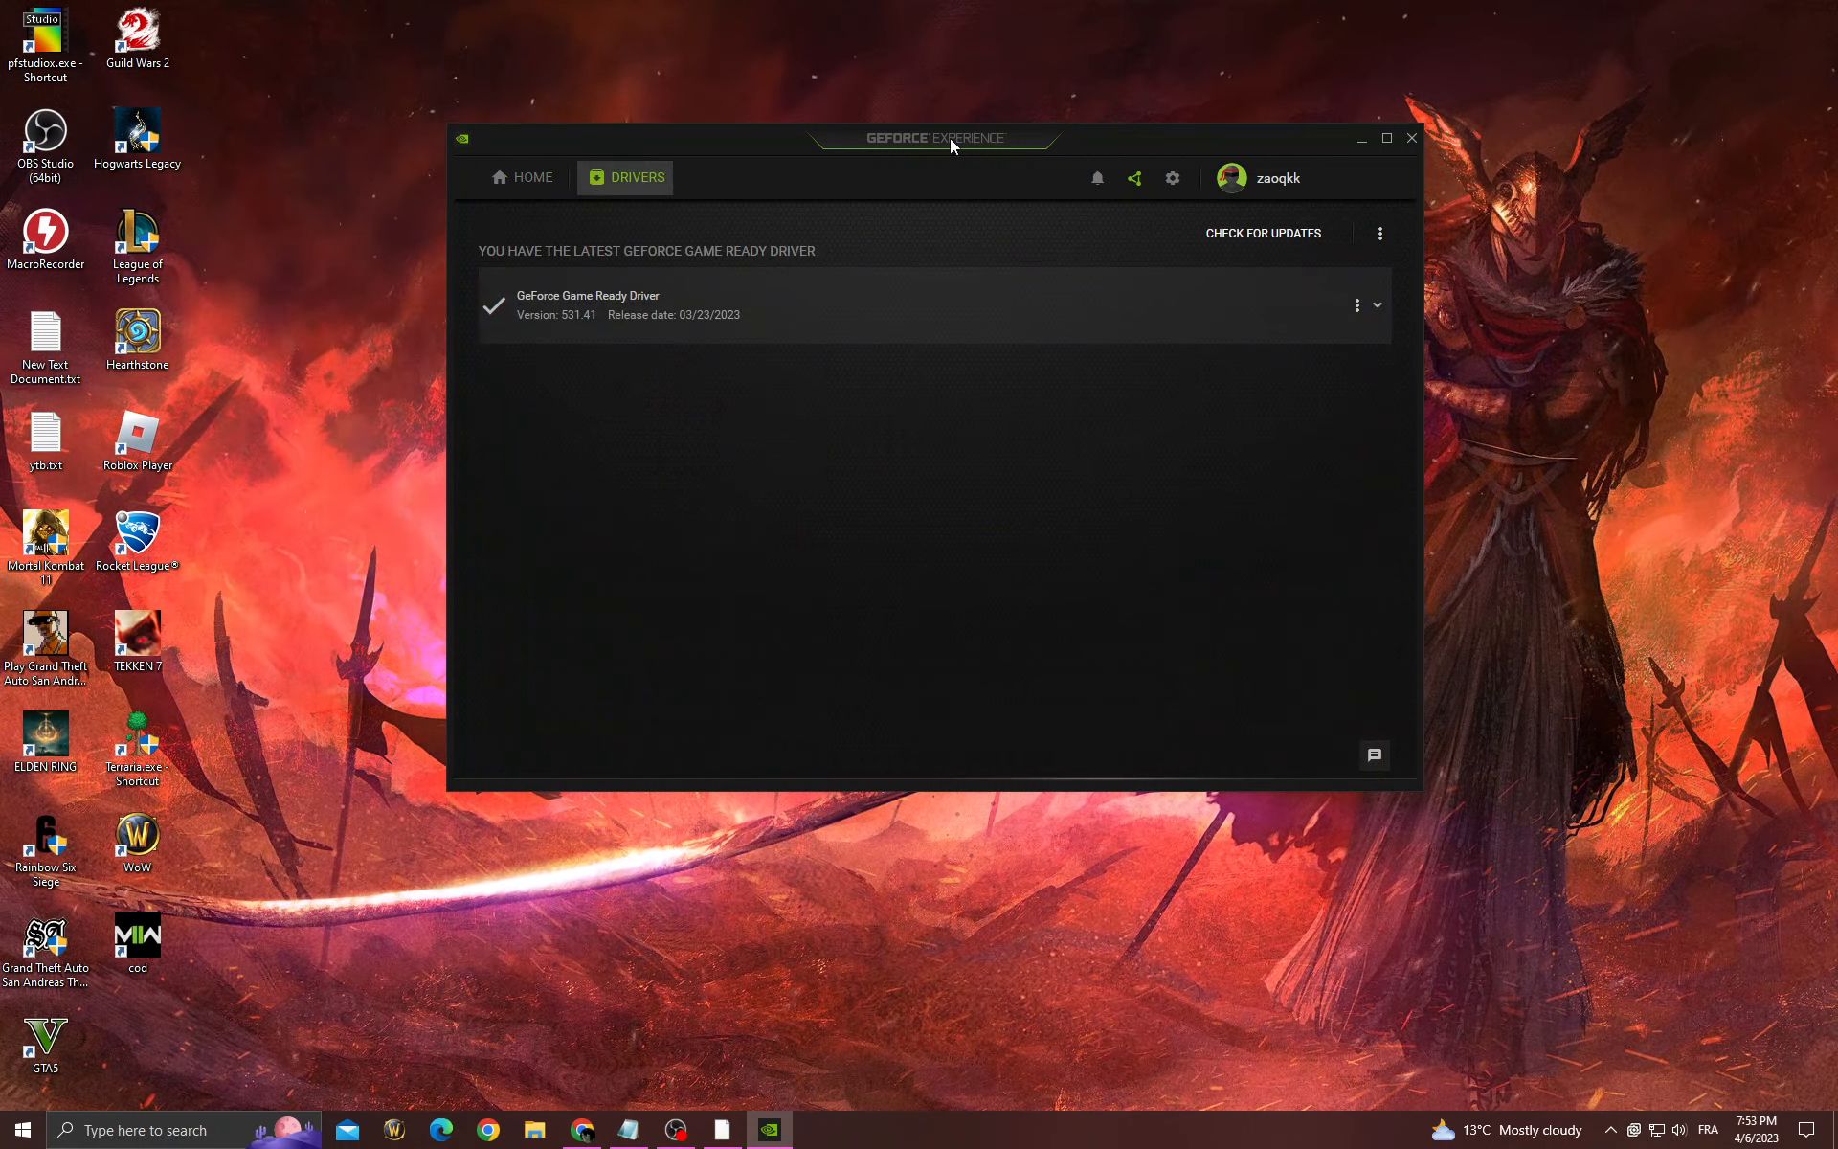
pyautogui.click(1262, 231)
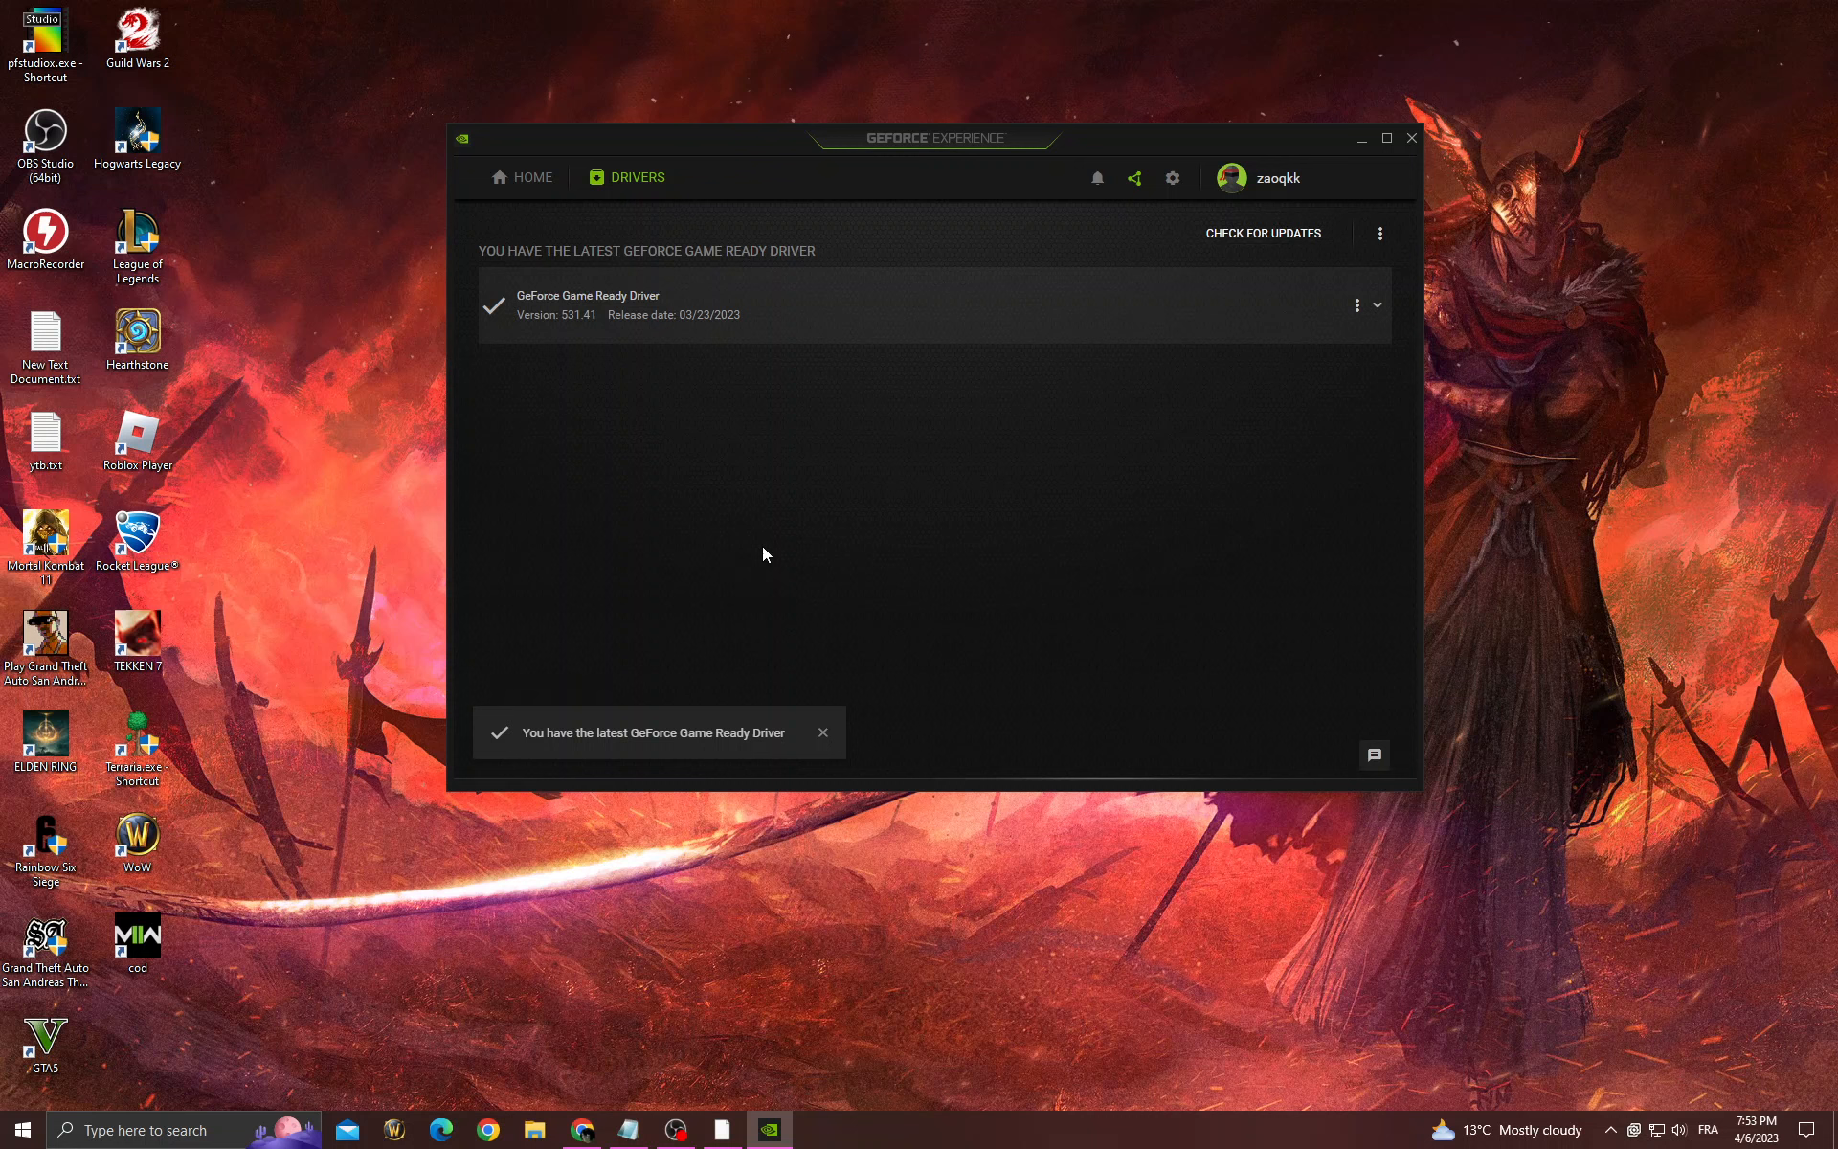
pyautogui.click(1411, 137)
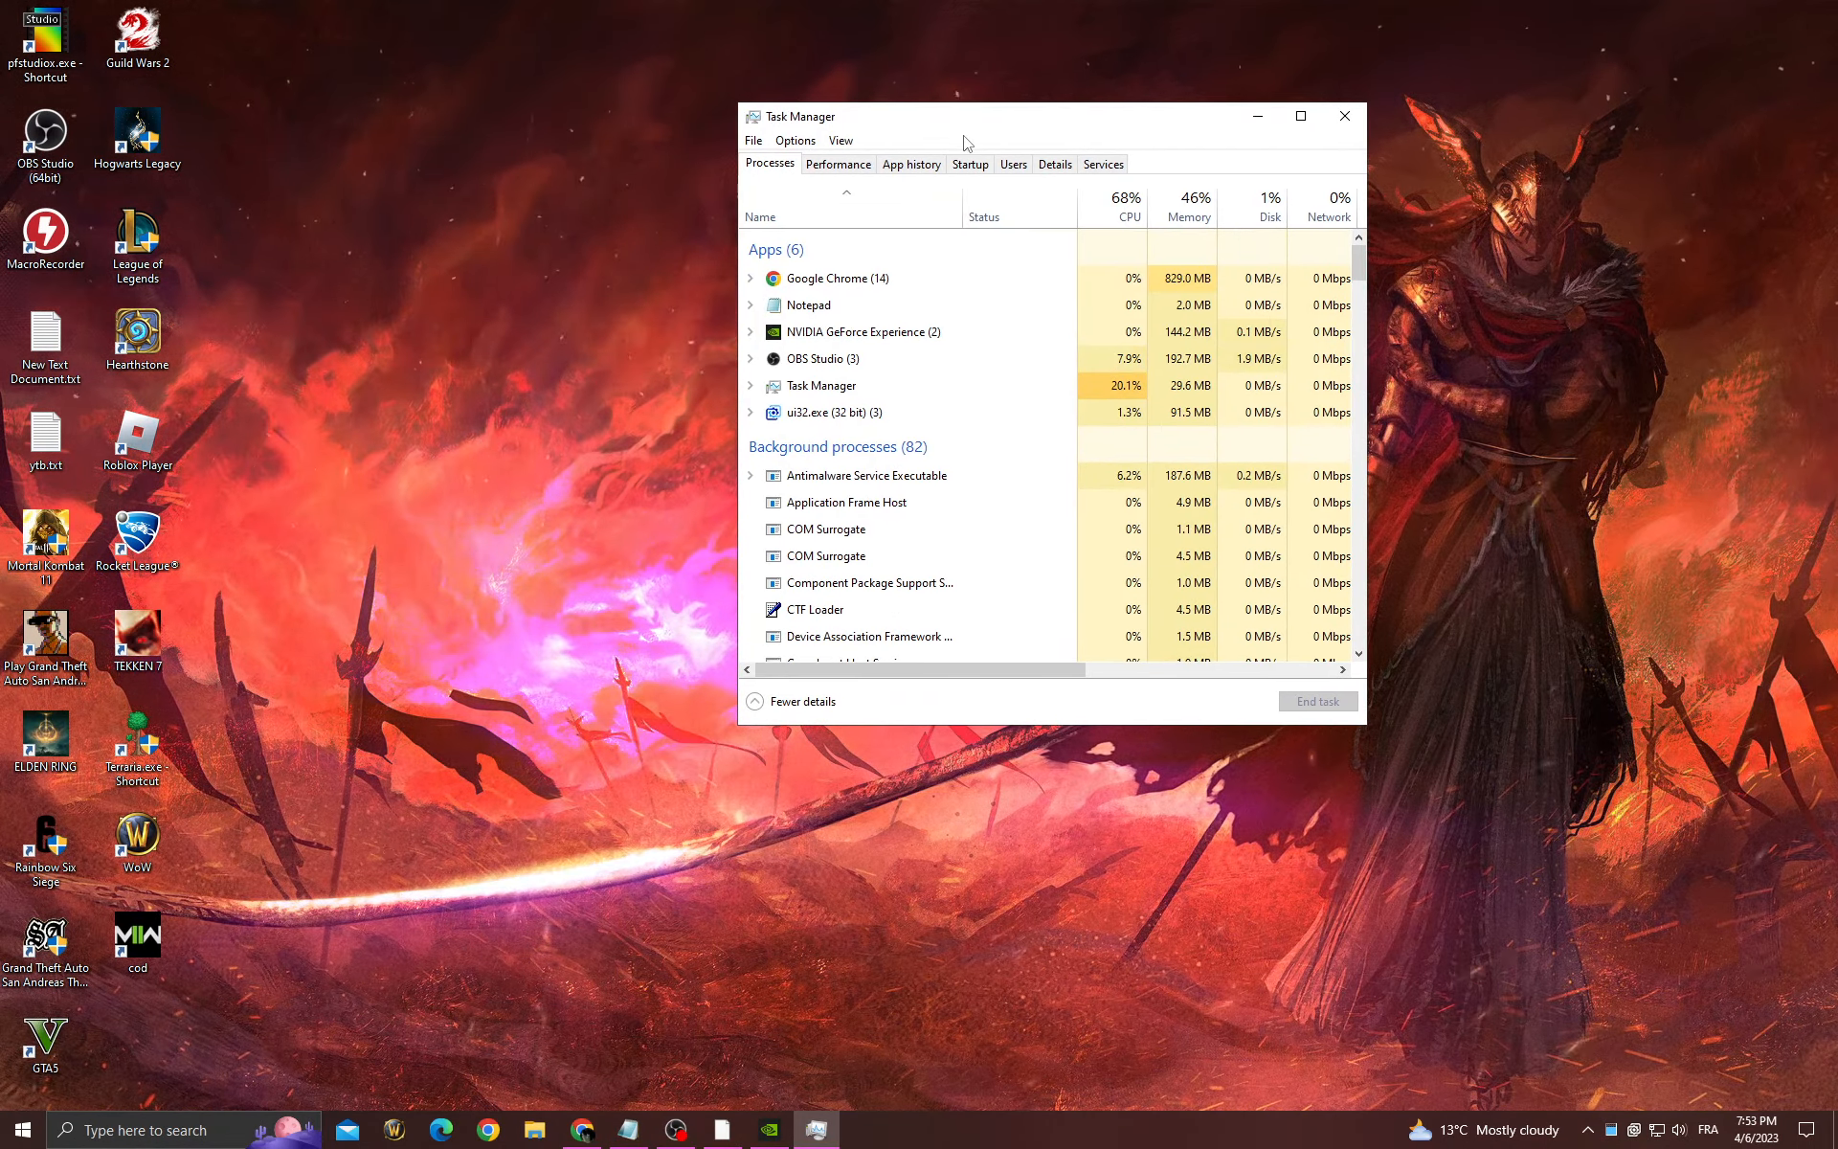
# Step: Scroll through Task Manager's background processes, including NVIDIA containers, and back to the top
pyautogui.scroll(-3)
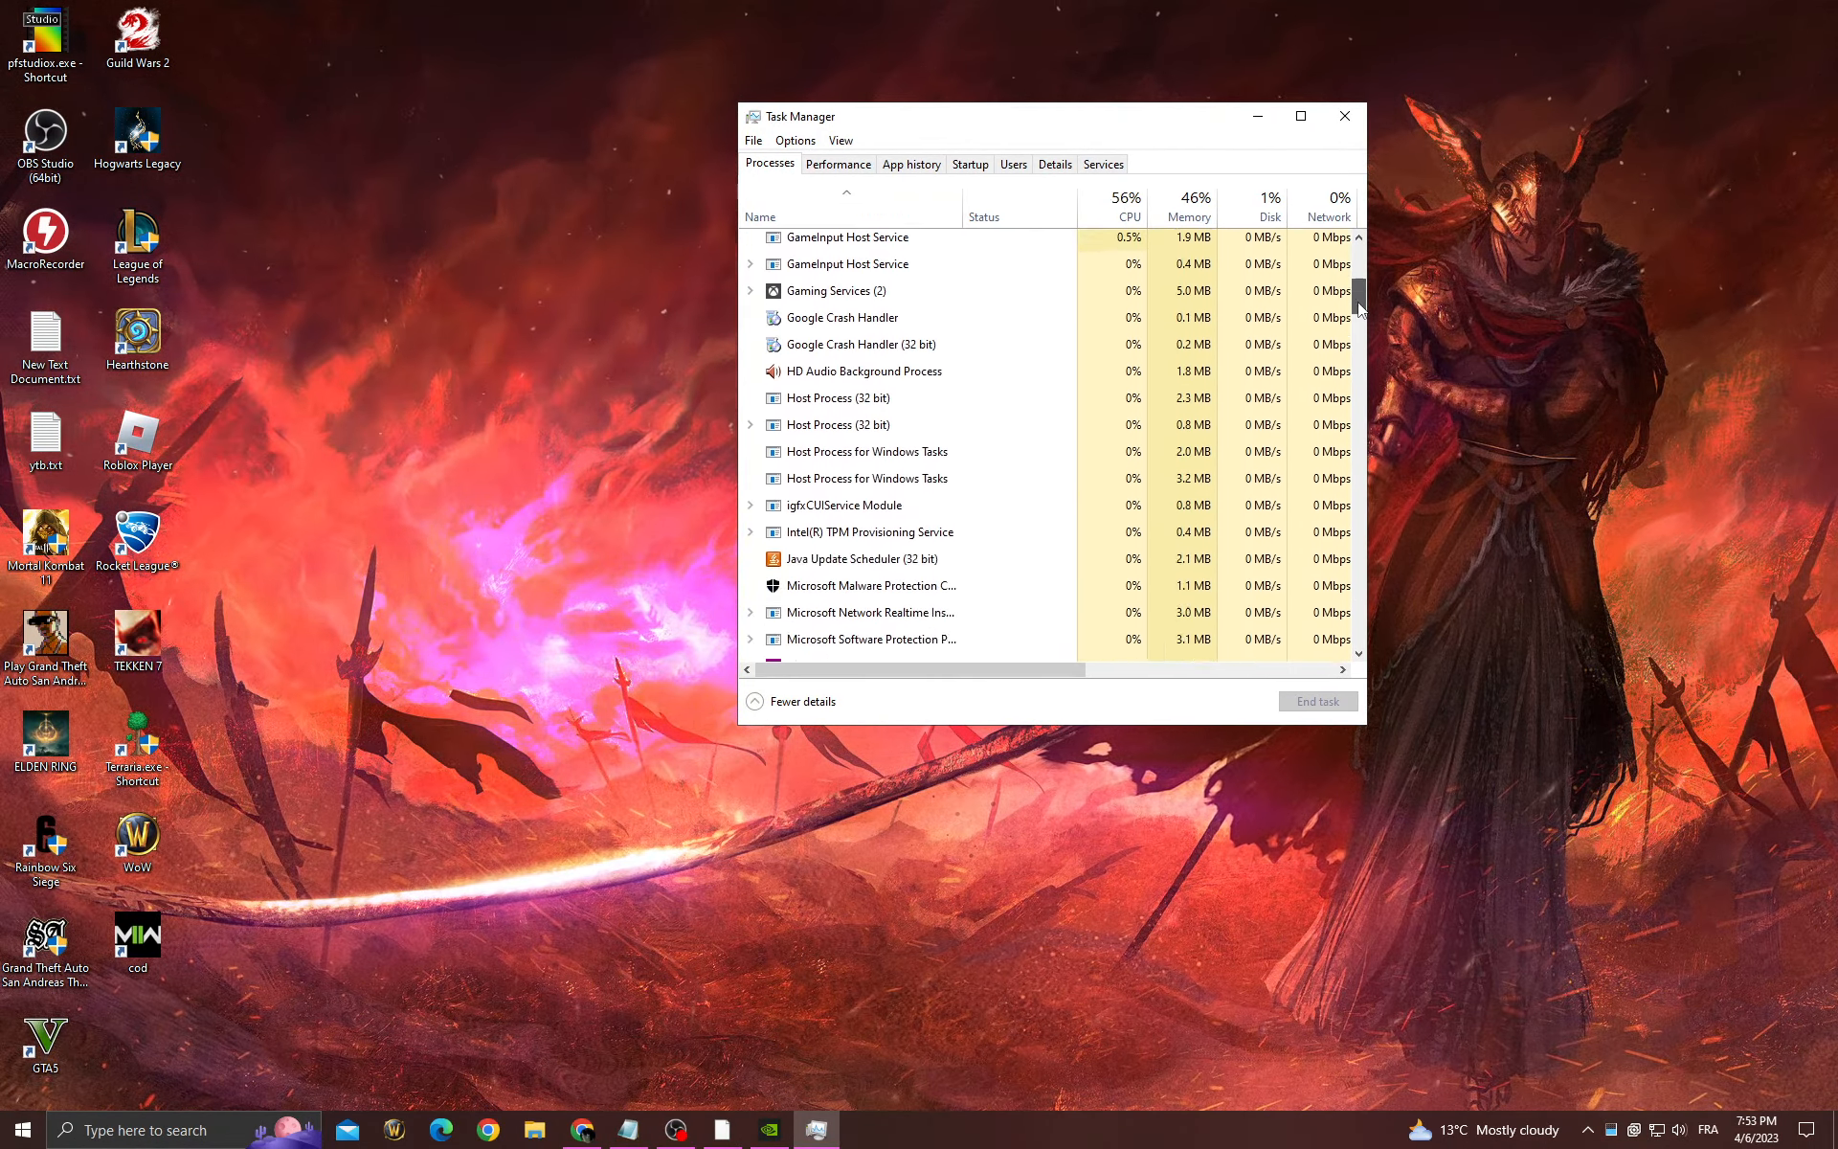
pyautogui.scroll(-3)
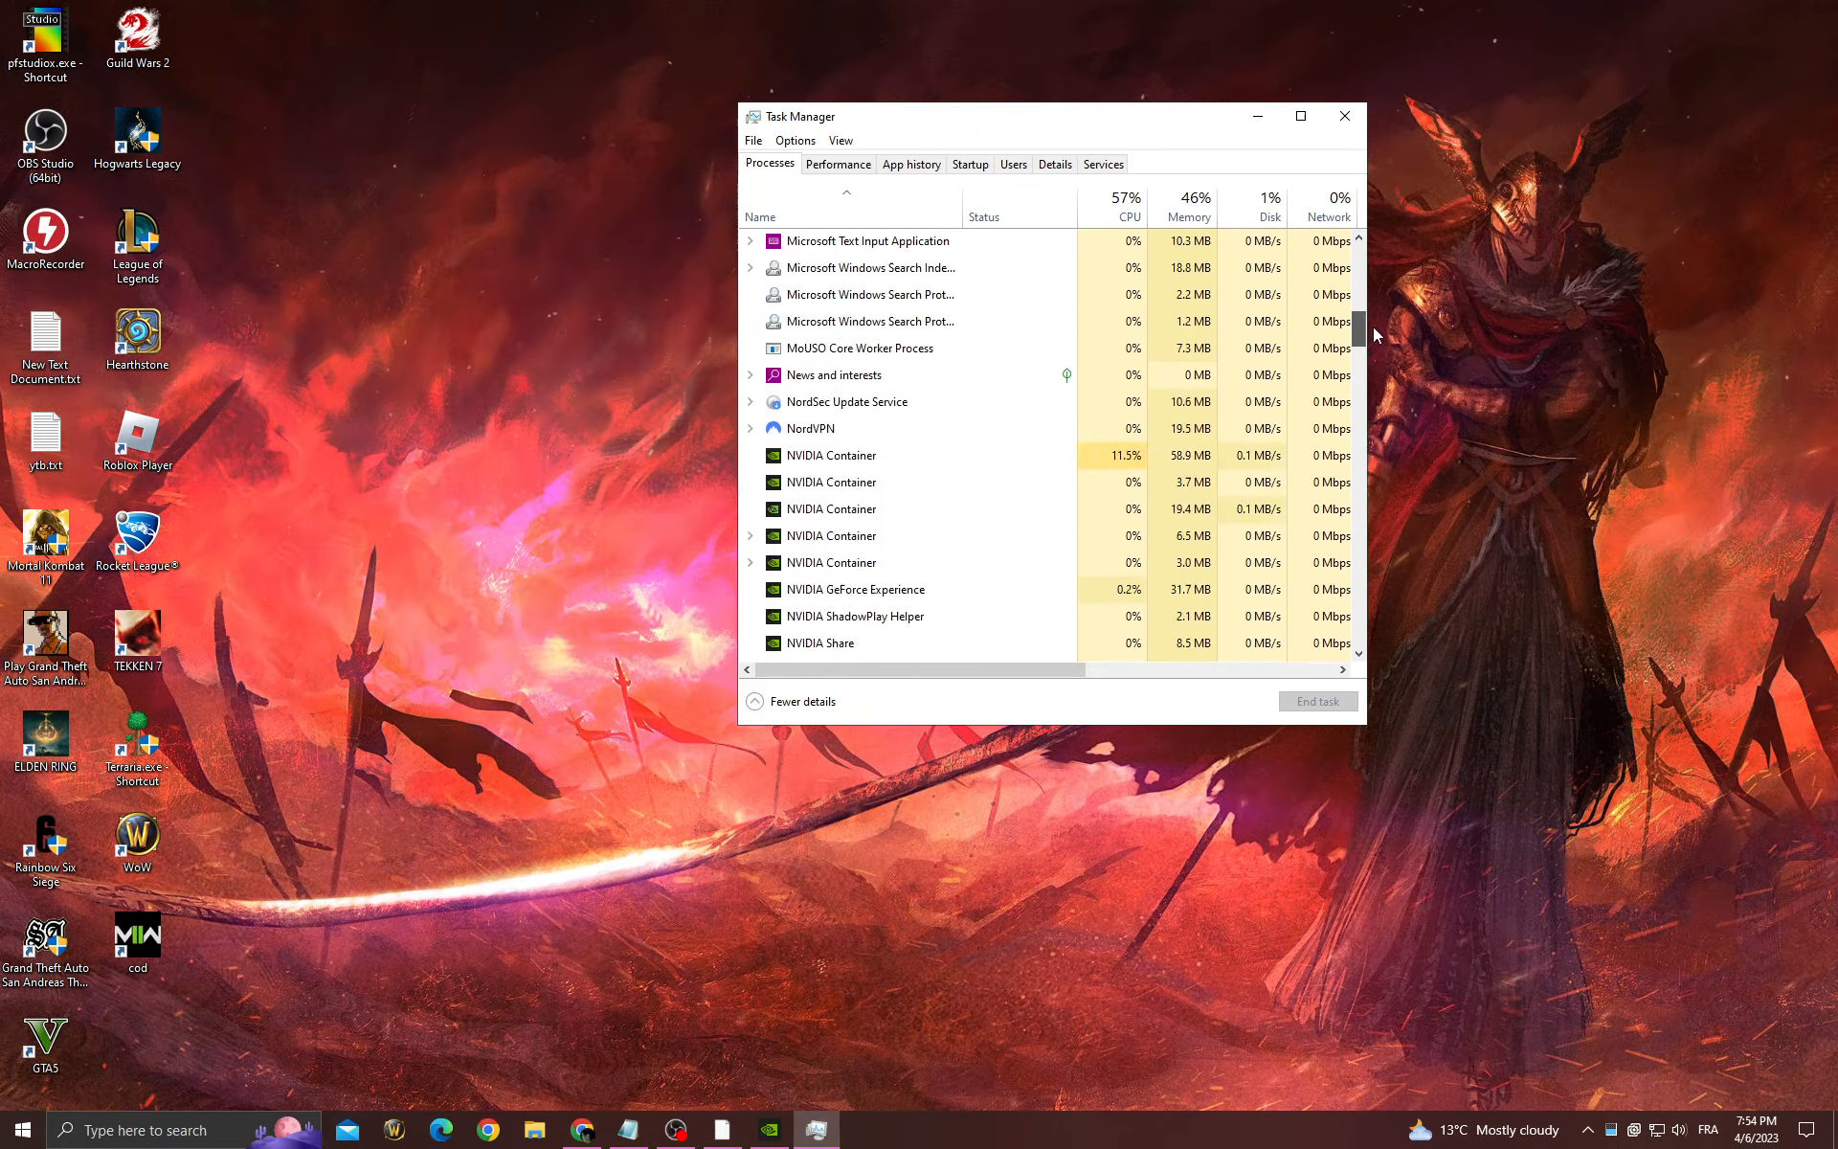
pyautogui.scroll(3)
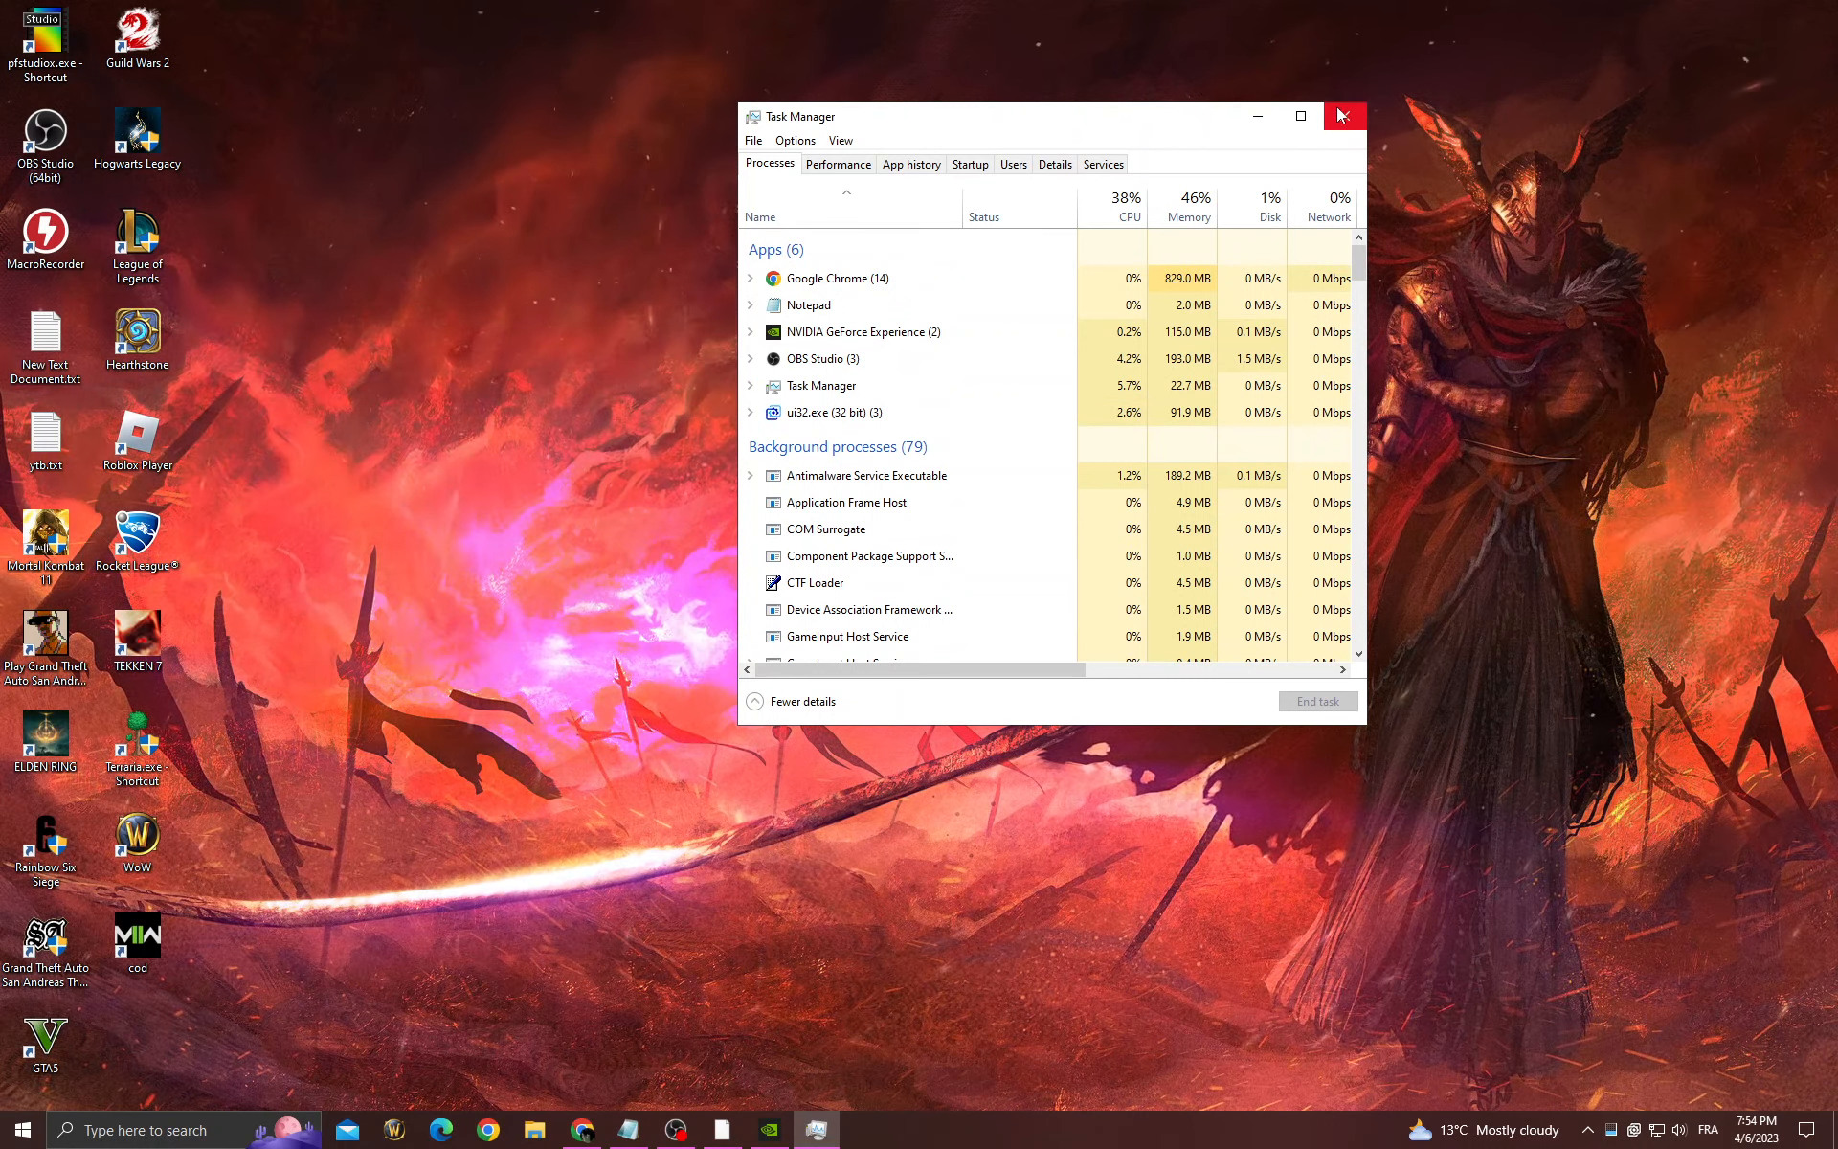